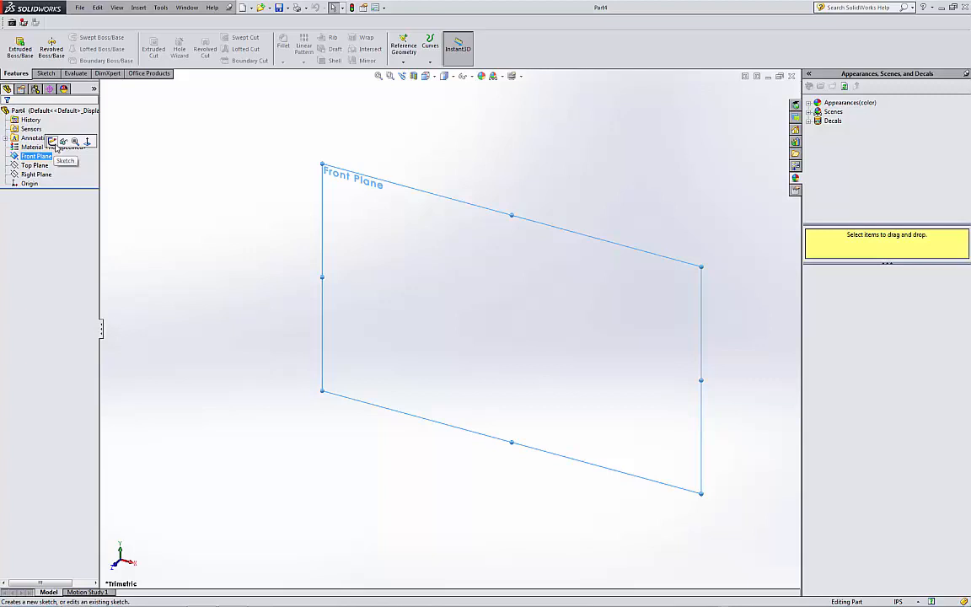
Step: Begin a sketch on the Front Plane and confirm IPS inch units for the document
{"action": "left_click", "coordinate": [66, 162]}
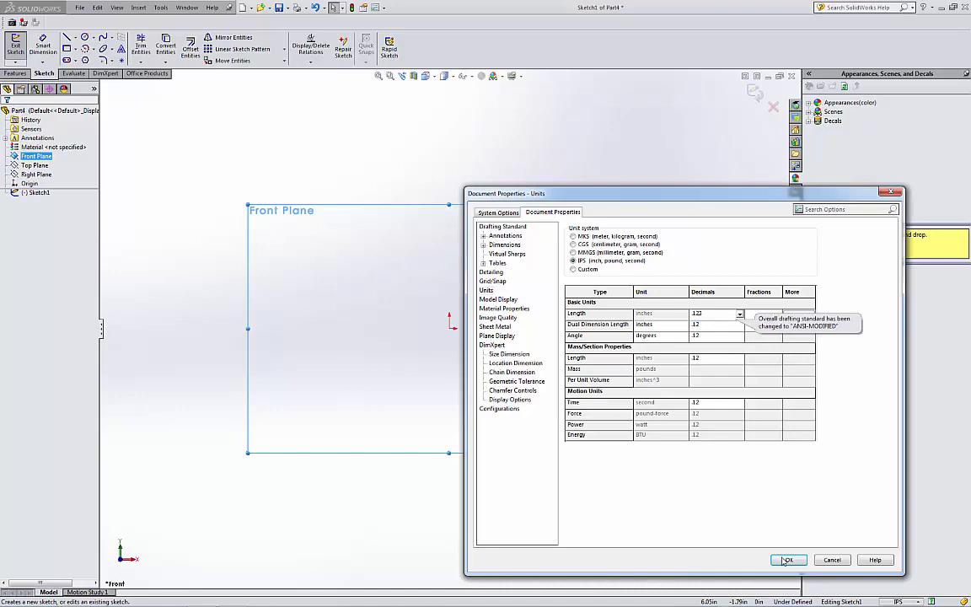
{"action": "left_click", "coordinate": [787, 560]}
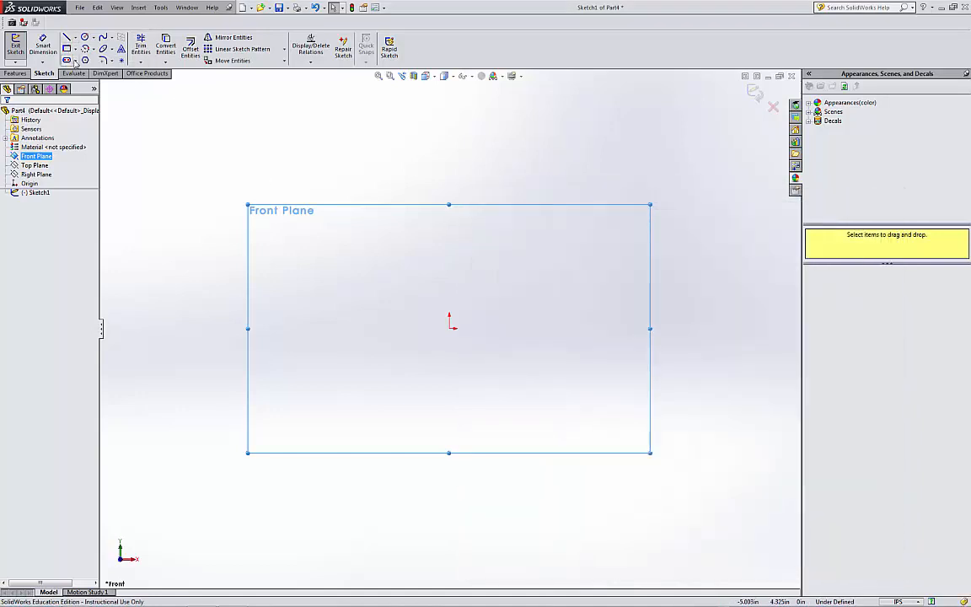
Step: Sketch a straight slot dimensioned 1.500 long with a 0.250 end dimension
{"action": "left_click", "coordinate": [68, 61]}
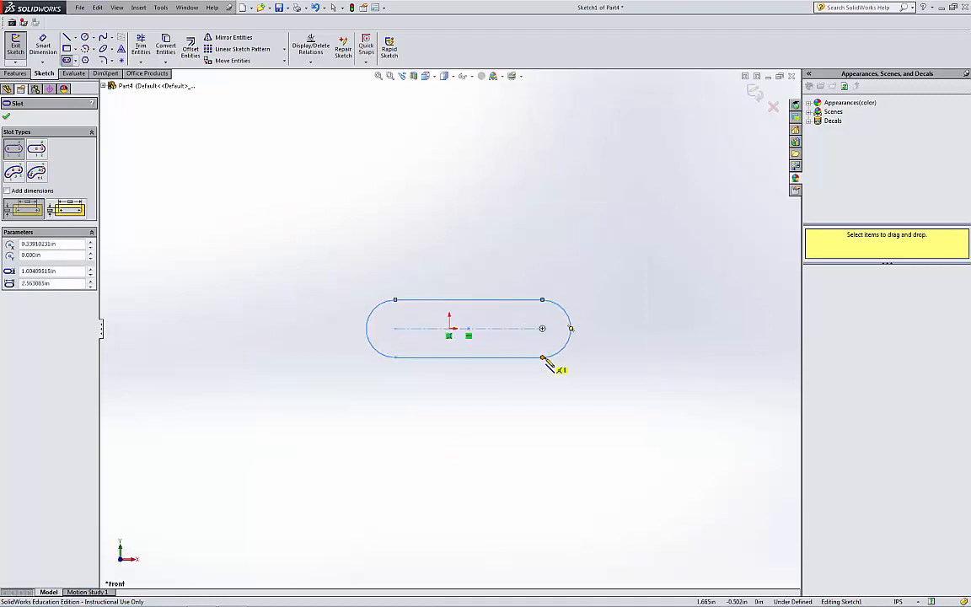
{"action": "left_click", "coordinate": [469, 328]}
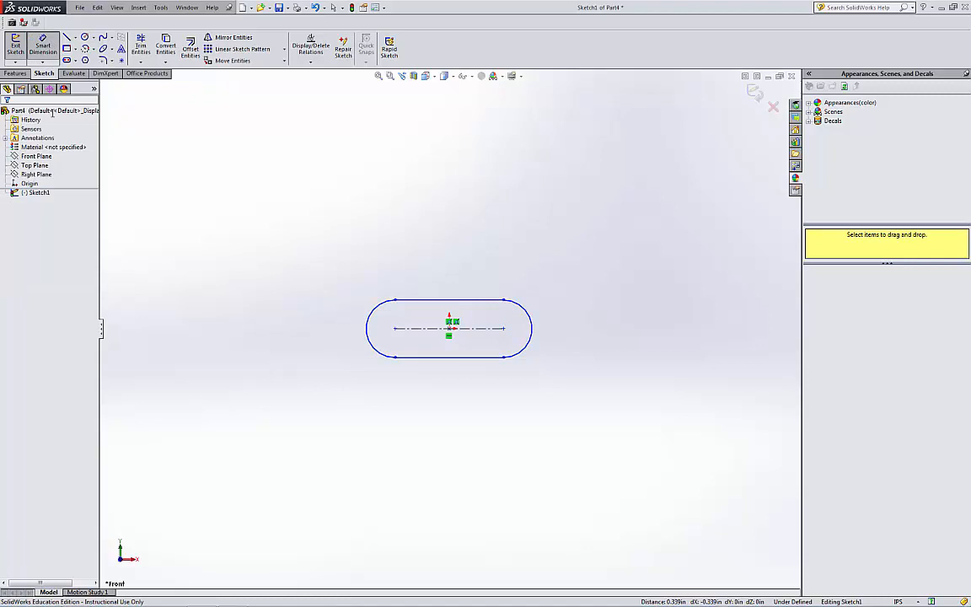
{"action": "mouse_move", "coordinate": [273, 340]}
{"action": "type", "text": "1"}
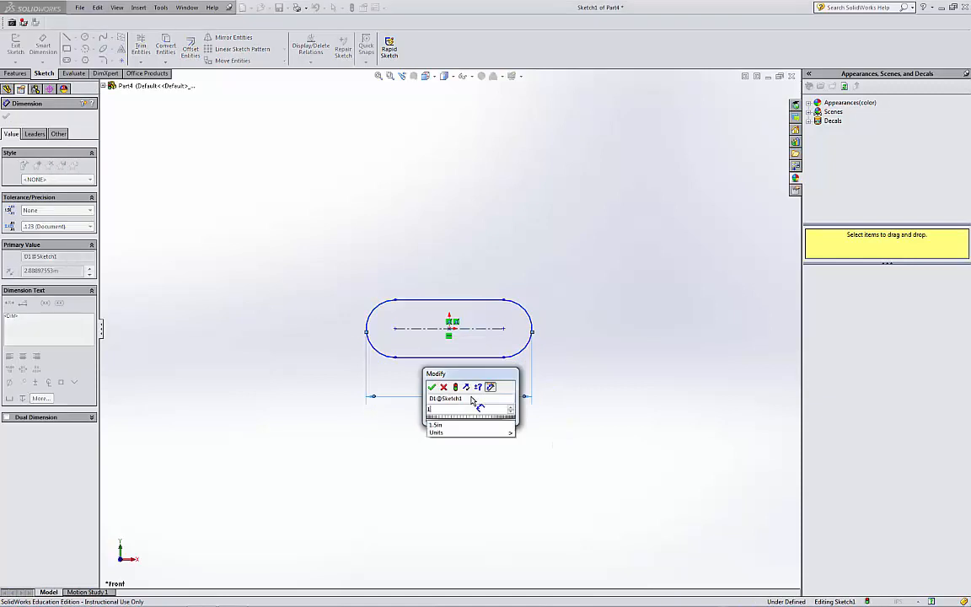
{"action": "left_click", "coordinate": [431, 386]}
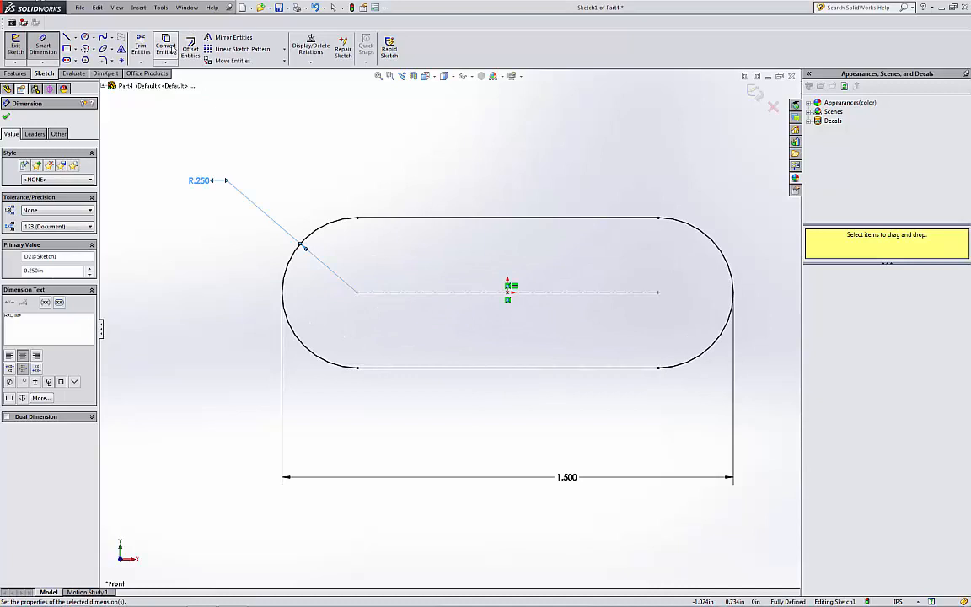
Step: Add the end holes and extrude the slot sketch into a solid plate
{"action": "left_click", "coordinate": [67, 37]}
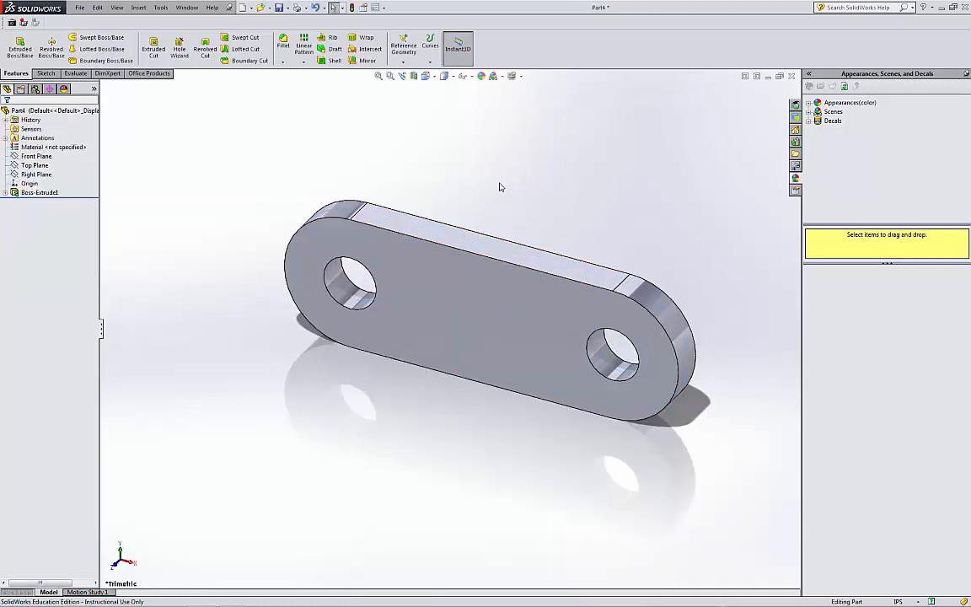
{"action": "mouse_move", "coordinate": [483, 178]}
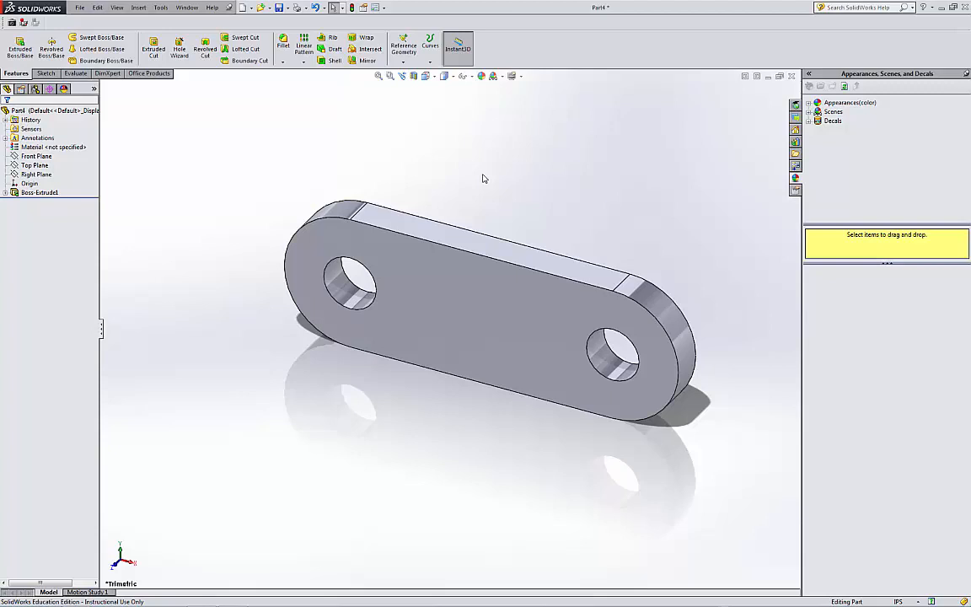
Step: Sketch and dimension a rectangle above the plate's top edge on the Front Plane
{"action": "left_click", "coordinate": [37, 157]}
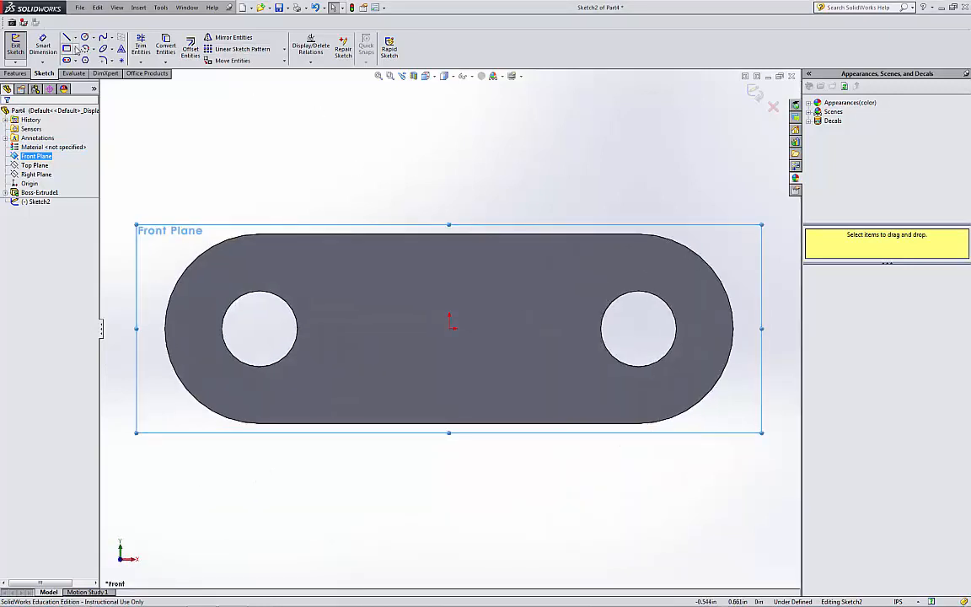
{"action": "left_click", "coordinate": [67, 47]}
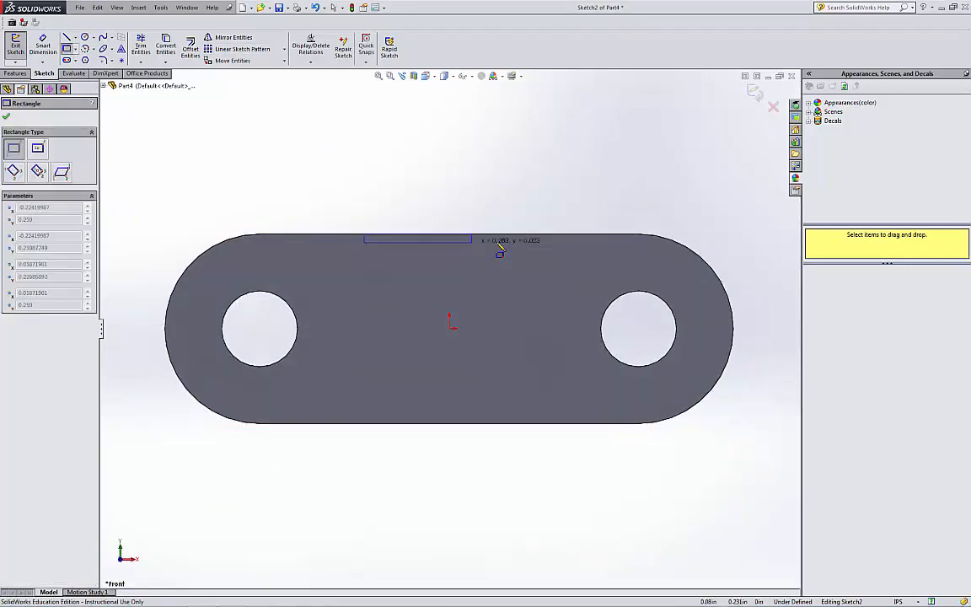
{"action": "left_click_drag", "start_coordinate": [365, 239], "coordinate": [533, 162]}
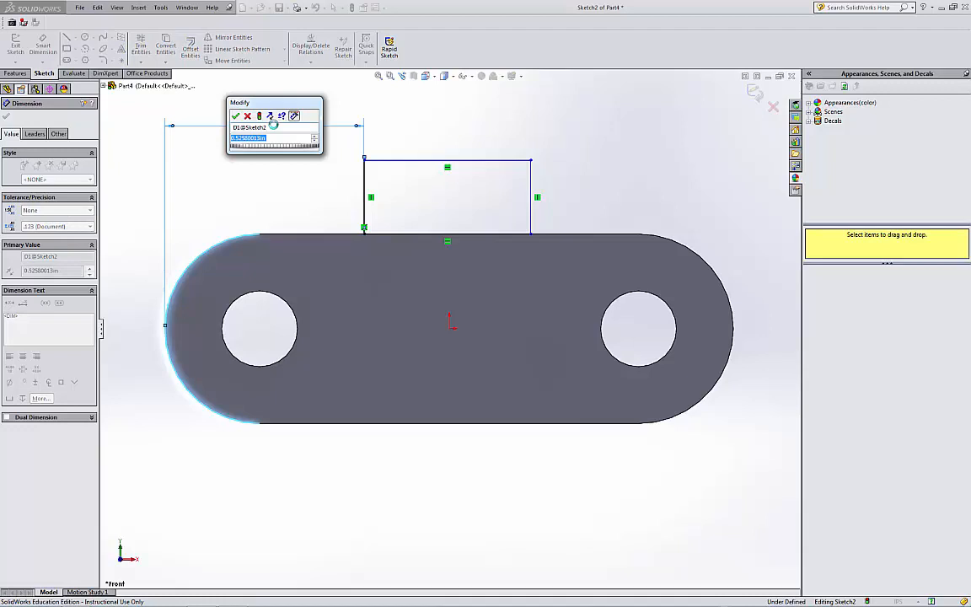
{"action": "left_click", "coordinate": [236, 117]}
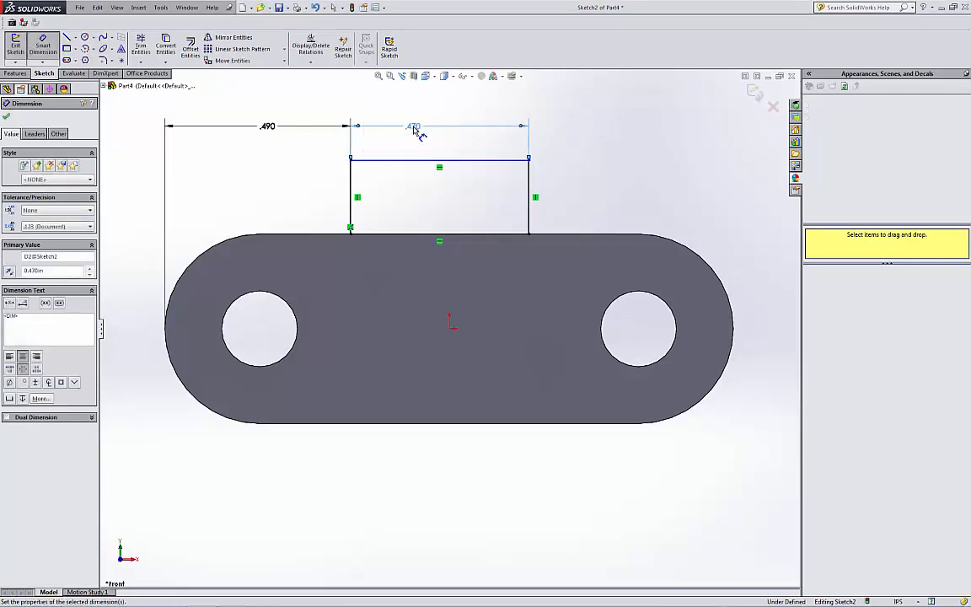
{"action": "left_click", "coordinate": [179, 194]}
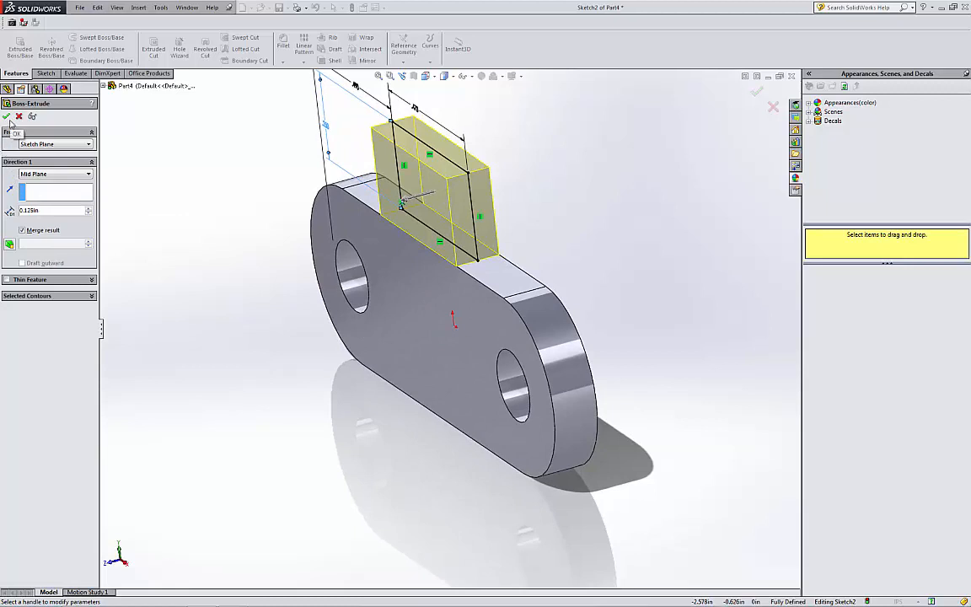
Step: Extrude the rectangle into a block rising from the plate
{"action": "left_click", "coordinate": [6, 116]}
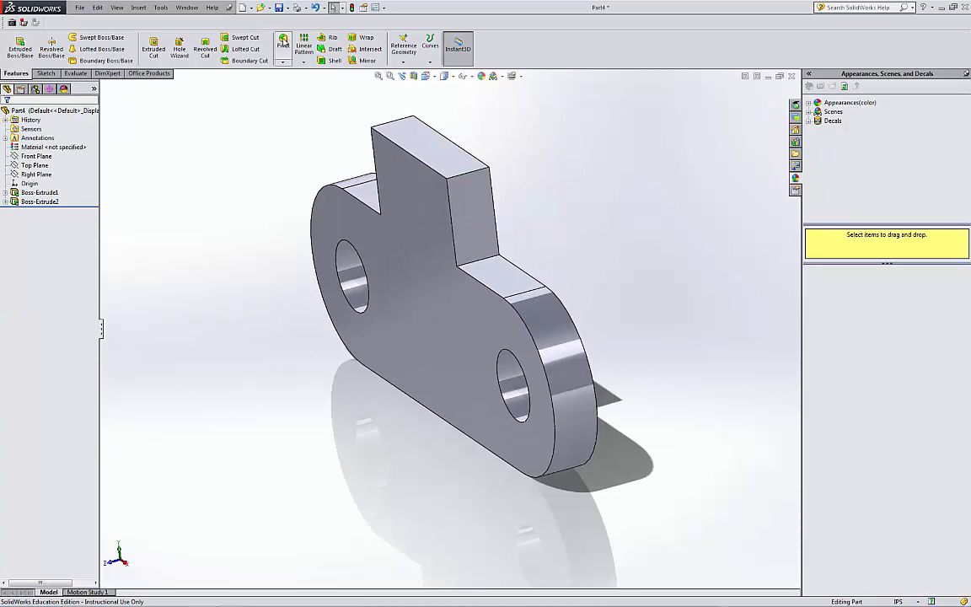
{"action": "left_click", "coordinate": [284, 44]}
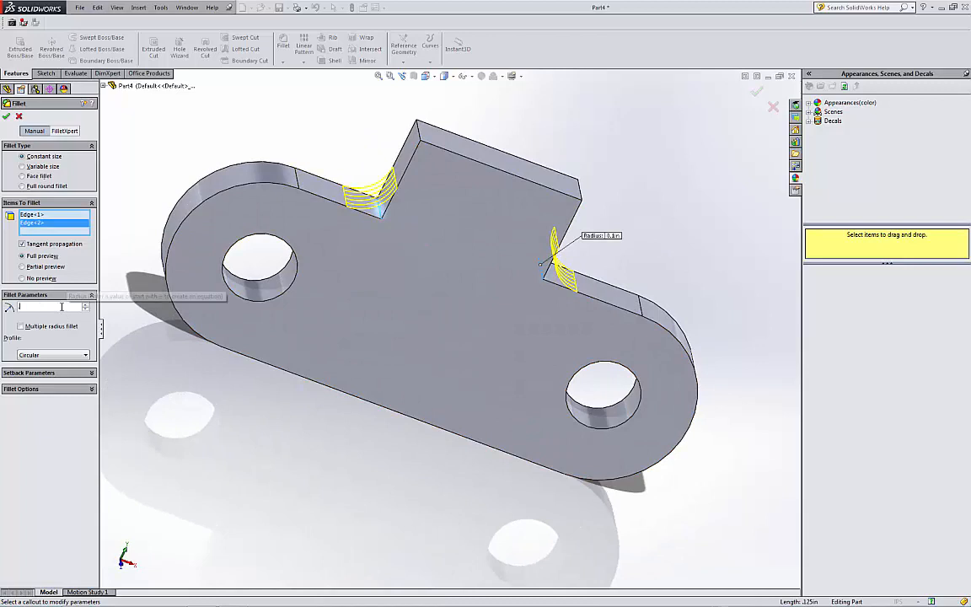
Step: Fillet the two inner corners between block and plate with radius 0.125
{"action": "type", "text": "125"}
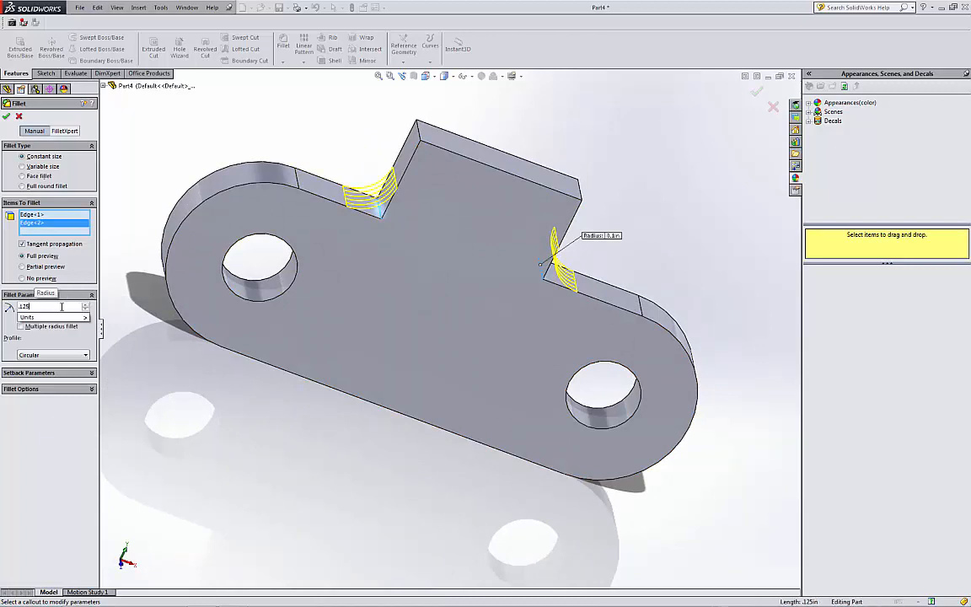
{"action": "left_click", "coordinate": [7, 115]}
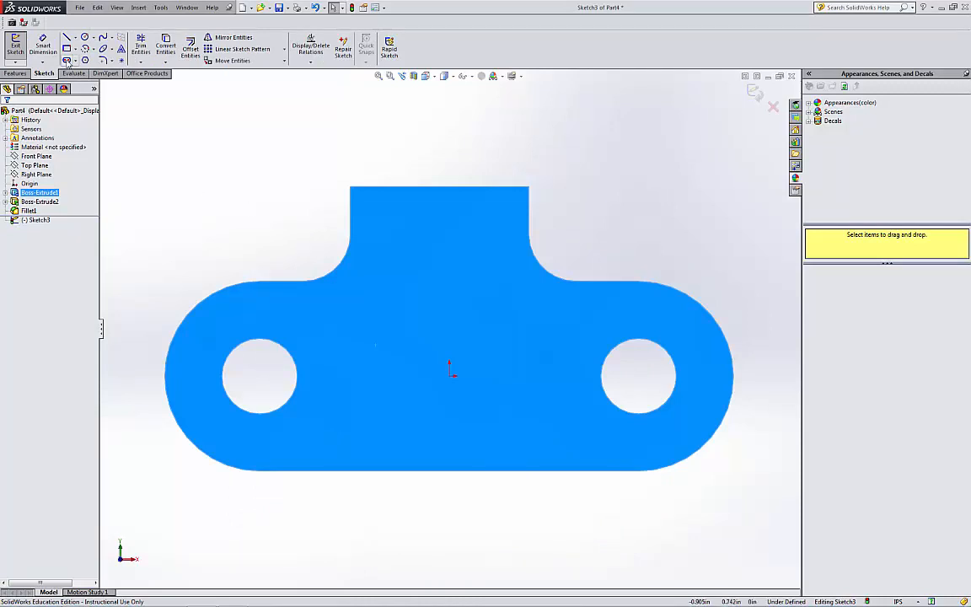
{"action": "mouse_move", "coordinate": [188, 47]}
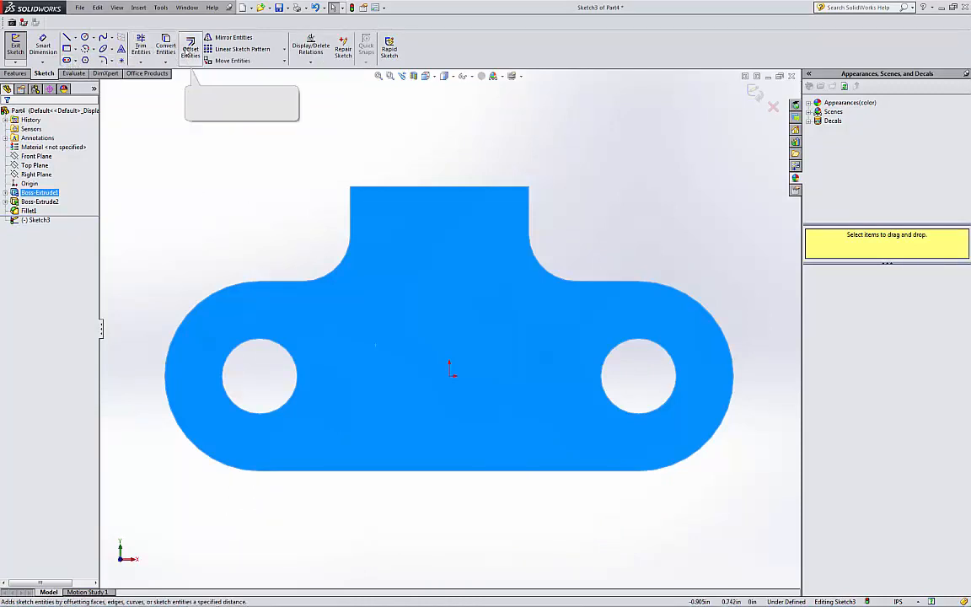
Step: Offset the front face outline inward using Offset Entities with Reverse checked
{"action": "left_click", "coordinate": [191, 44]}
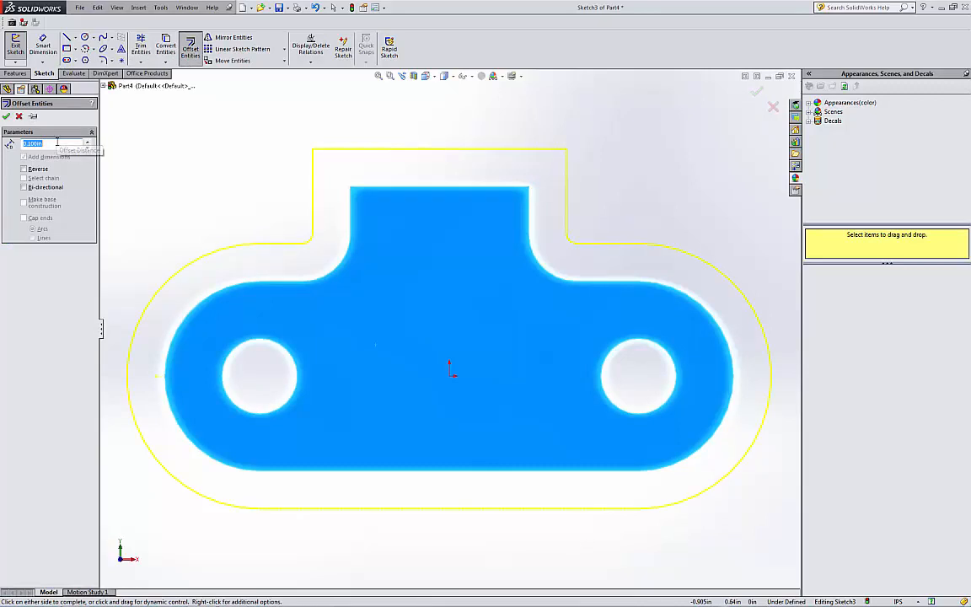
{"action": "type", "text": "0.5"}
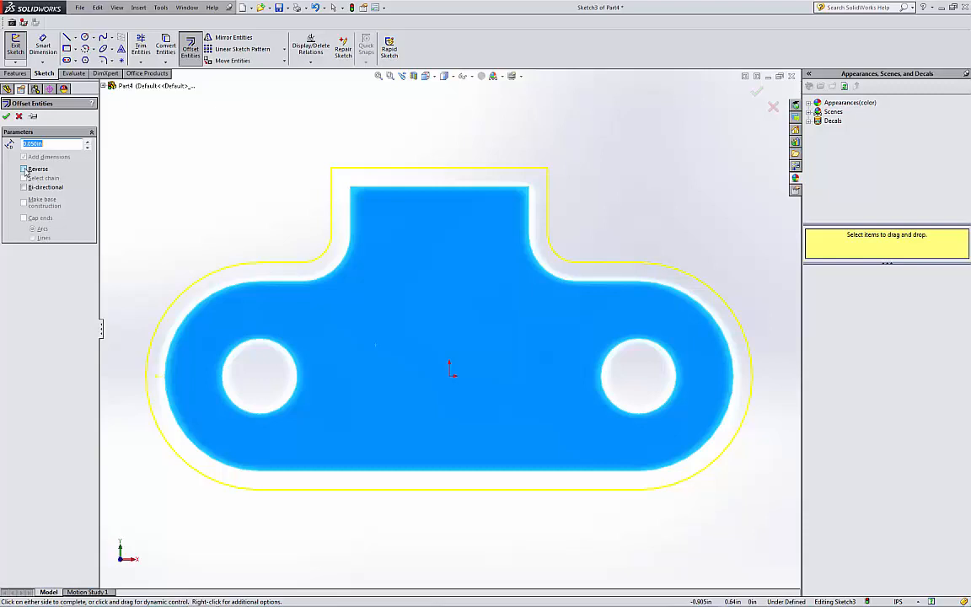
{"action": "left_click", "coordinate": [24, 168]}
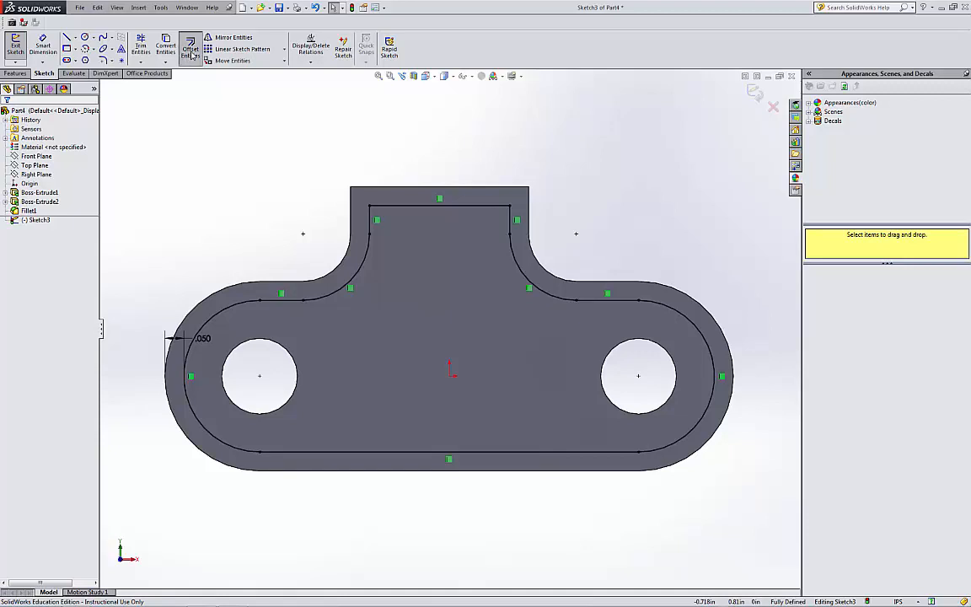
Step: Offset the top edge of the outline by 0.200in to form the tab line
{"action": "left_click", "coordinate": [191, 47]}
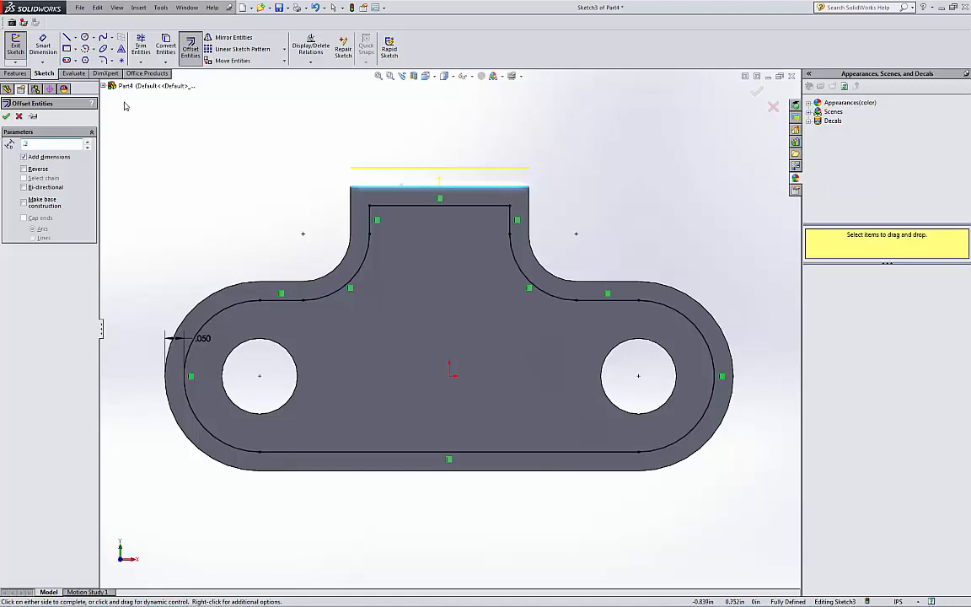
{"action": "type", "text": "0.200in"}
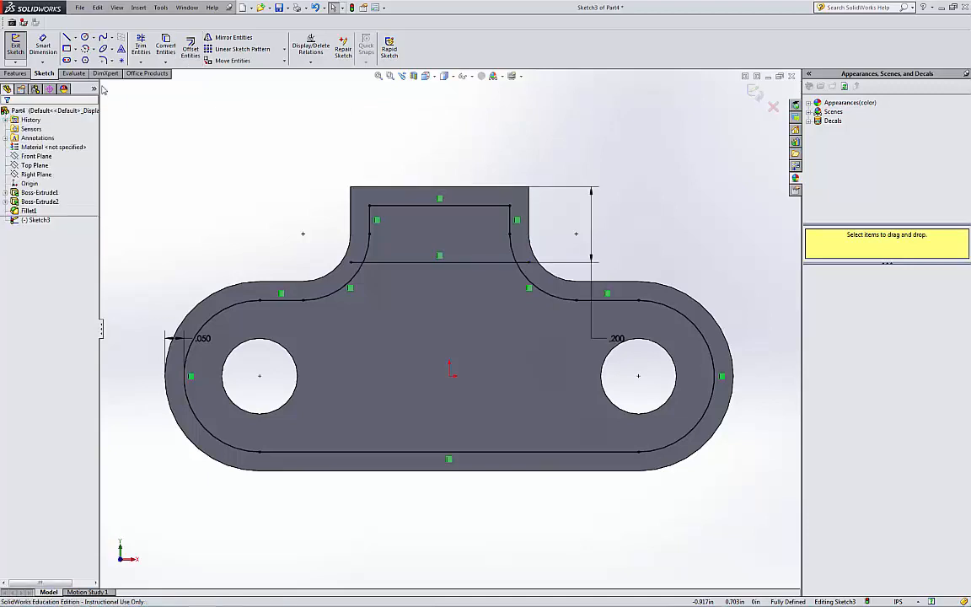
{"action": "left_click", "coordinate": [140, 43]}
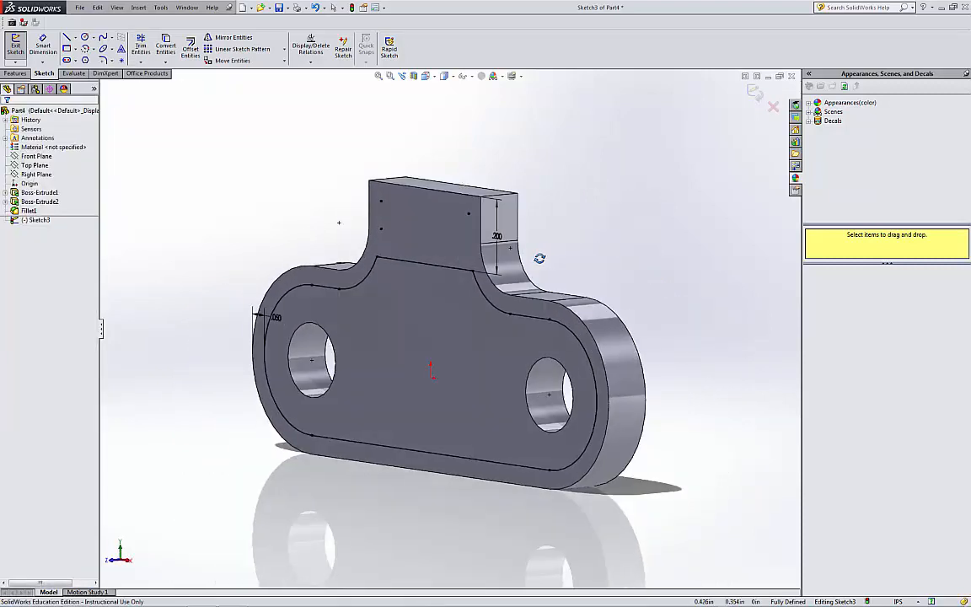
Step: Extruded Cut the inset region to a blind depth, leaving a rim
{"action": "left_click", "coordinate": [15, 74]}
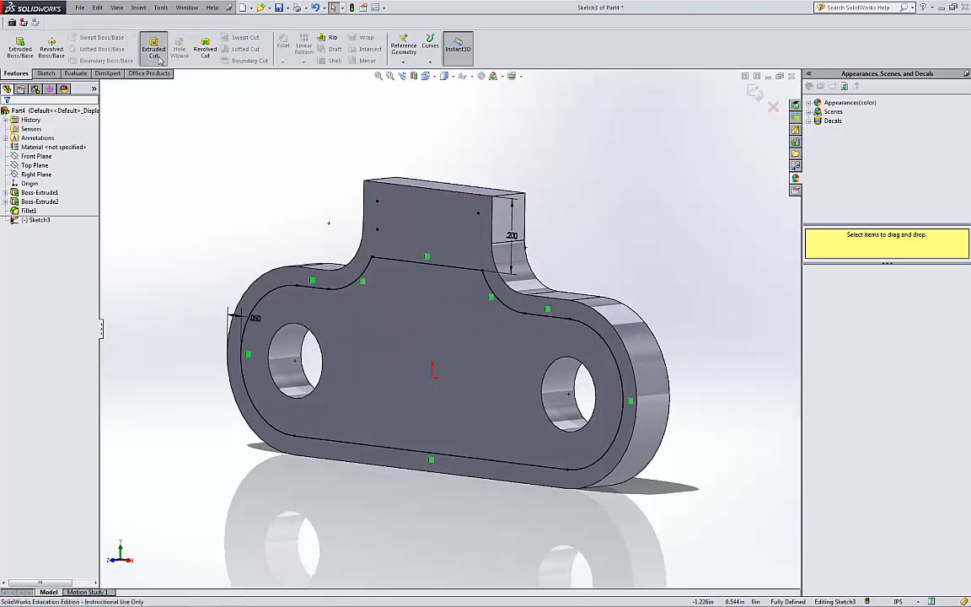
{"action": "left_click", "coordinate": [154, 47]}
{"action": "type", "text": ".05"}
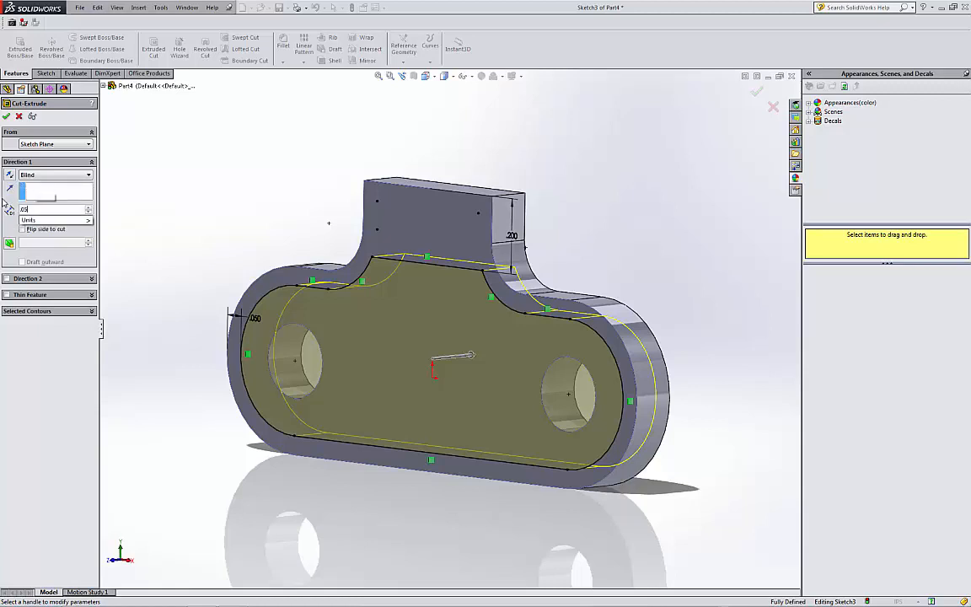
{"action": "left_click", "coordinate": [6, 115]}
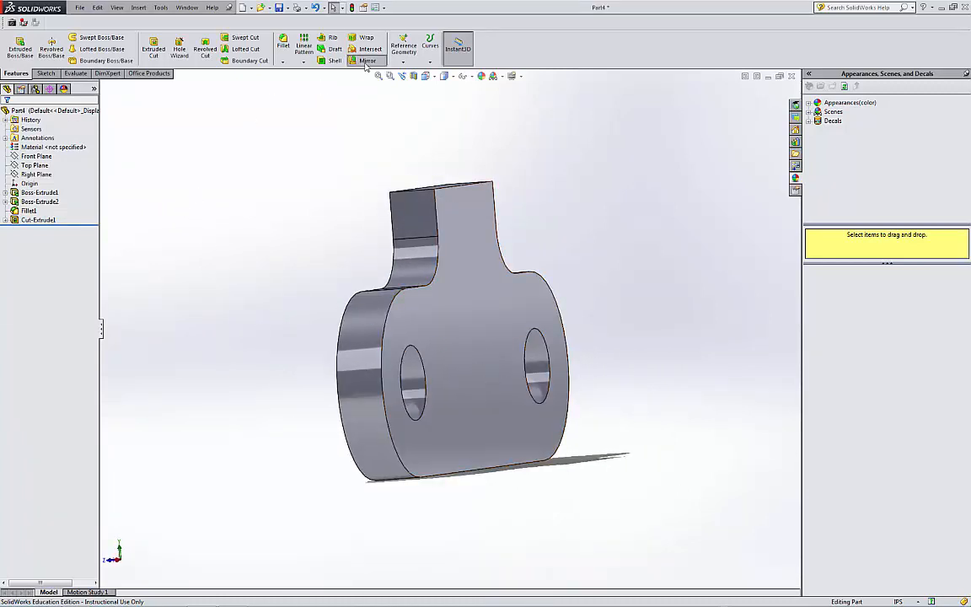
Step: Mirror Cut-Extrude1 across the Front Plane to recess both faces
{"action": "left_click", "coordinate": [368, 61]}
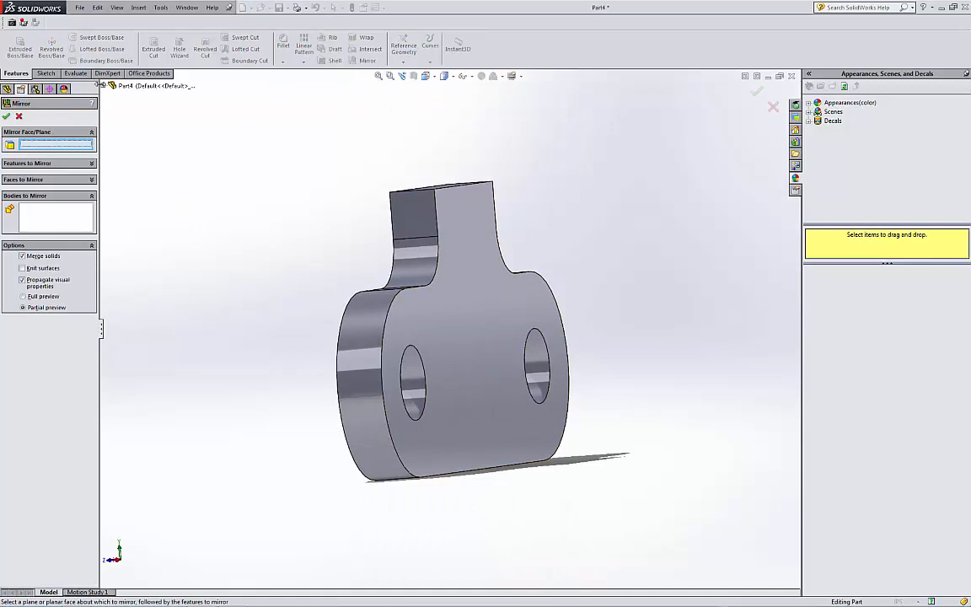
{"action": "left_click", "coordinate": [141, 132]}
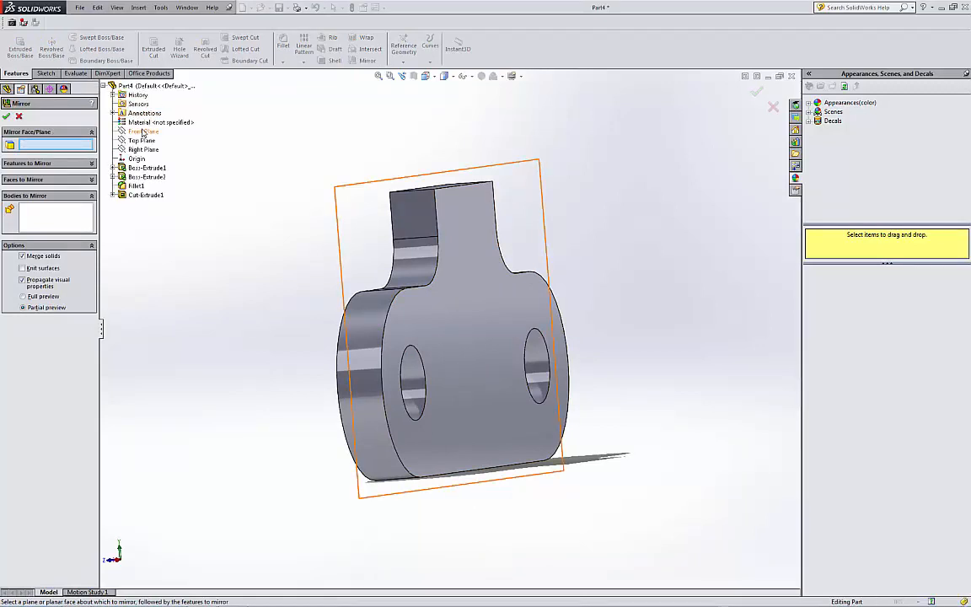
{"action": "left_click", "coordinate": [141, 131]}
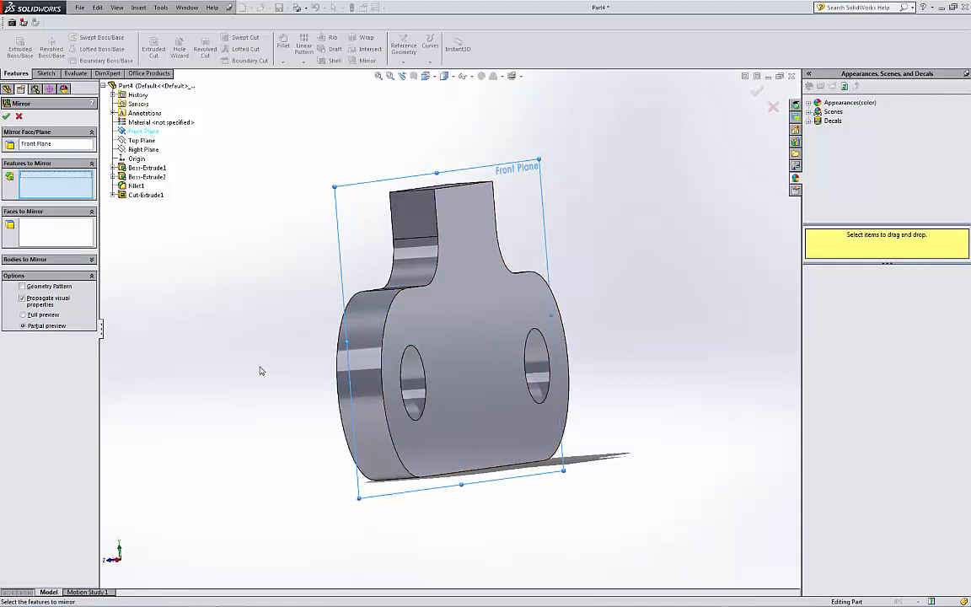
{"action": "left_click", "coordinate": [145, 196]}
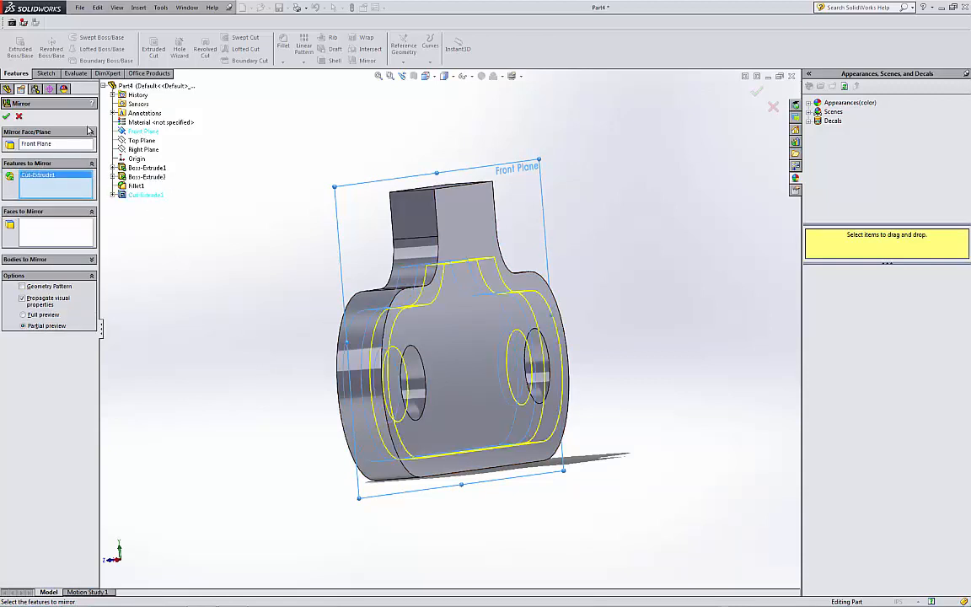
{"action": "left_click", "coordinate": [6, 115]}
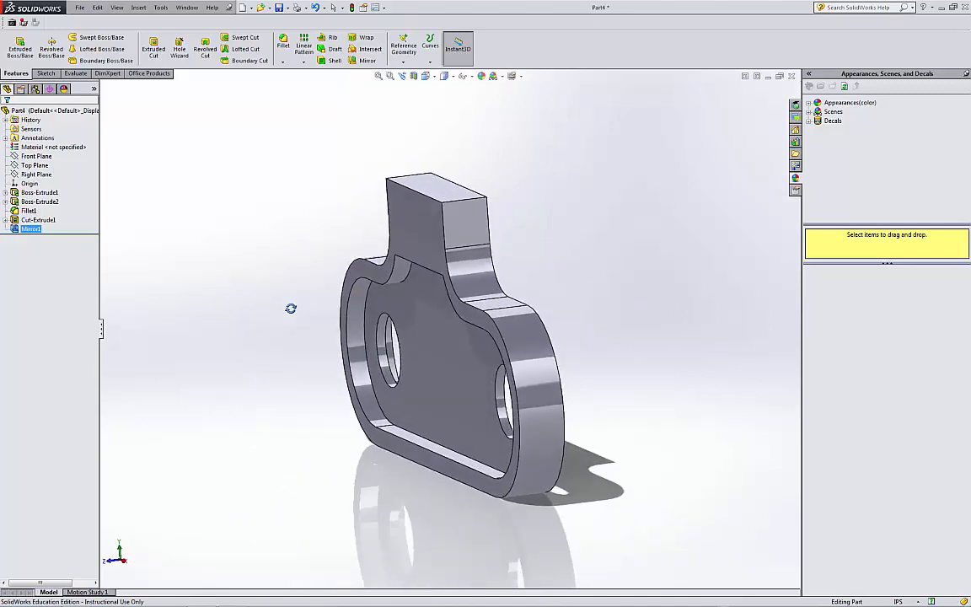
{"action": "mouse_move", "coordinate": [276, 312]}
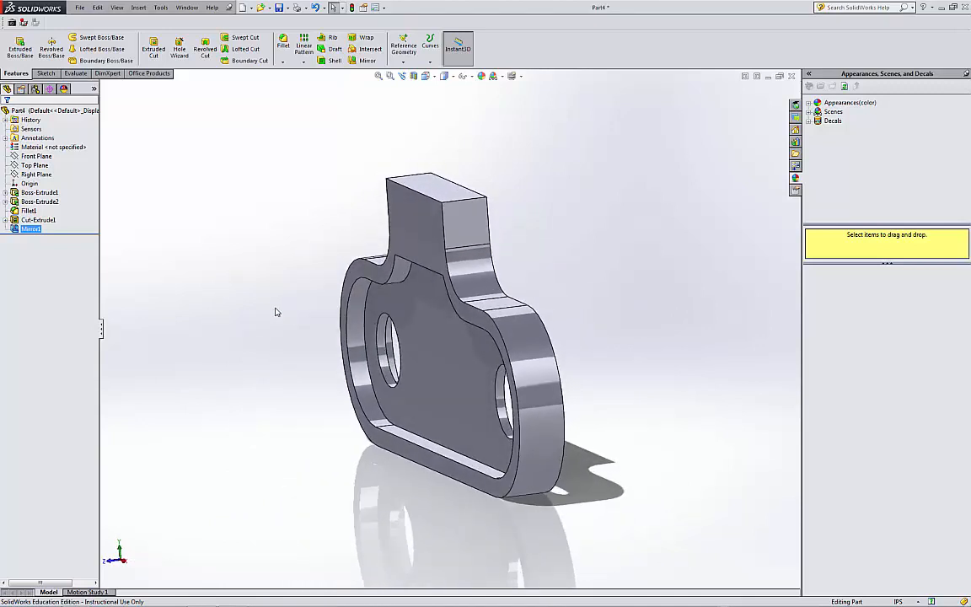
{"action": "mouse_move", "coordinate": [388, 112]}
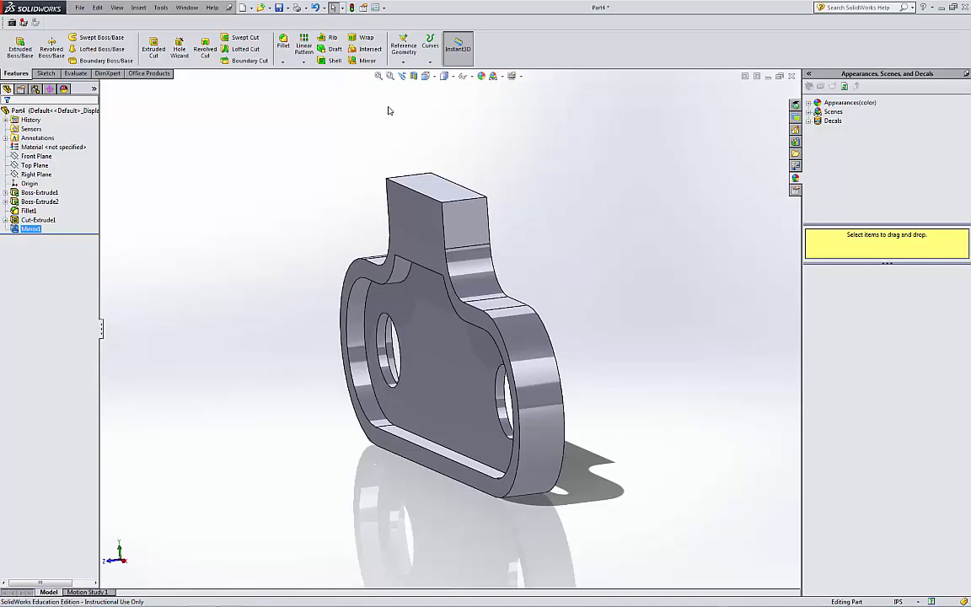
Step: Create reference Plane1 from the plate's outer face
{"action": "left_click", "coordinate": [40, 192]}
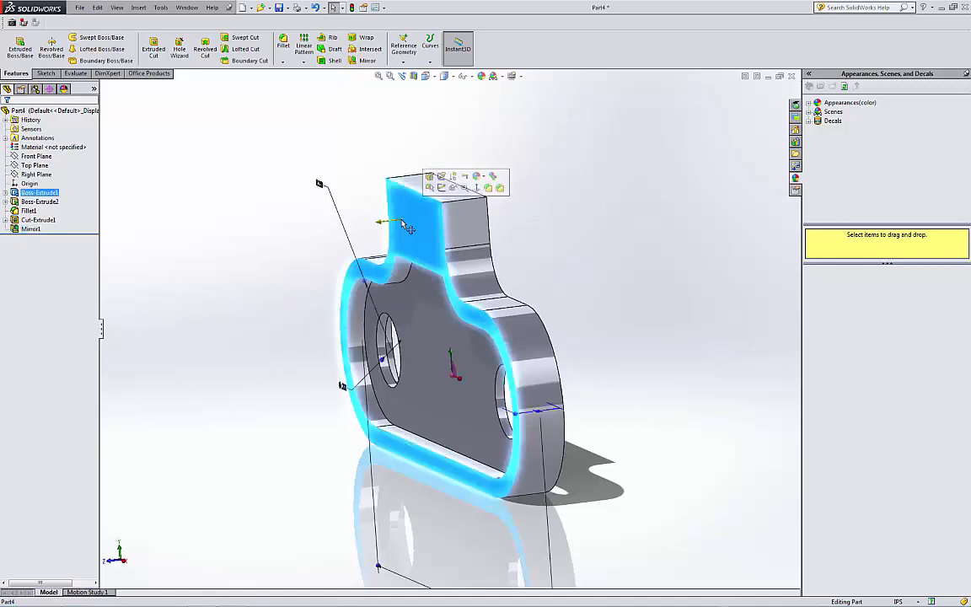
{"action": "left_click", "coordinate": [403, 48]}
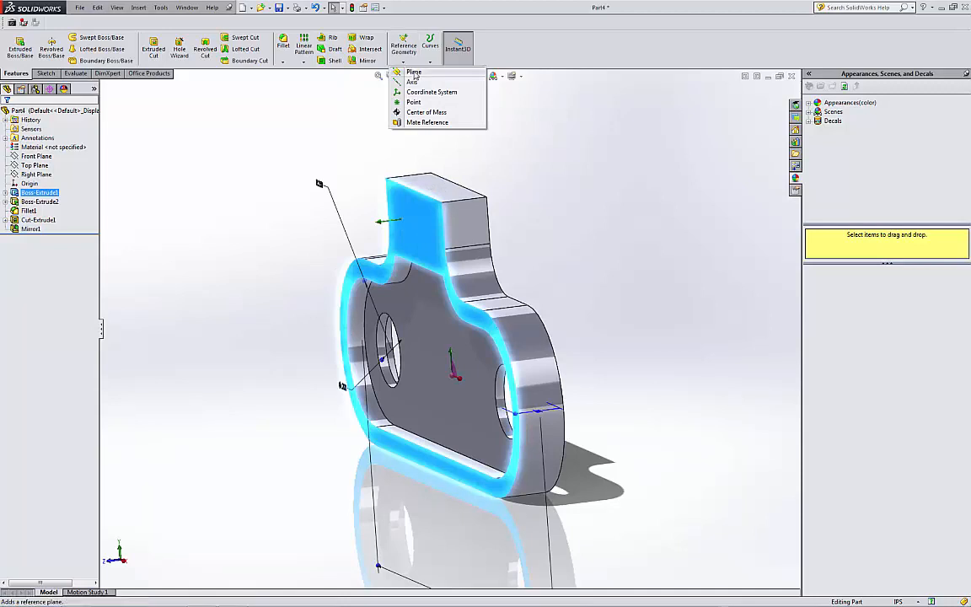
{"action": "left_click", "coordinate": [413, 73]}
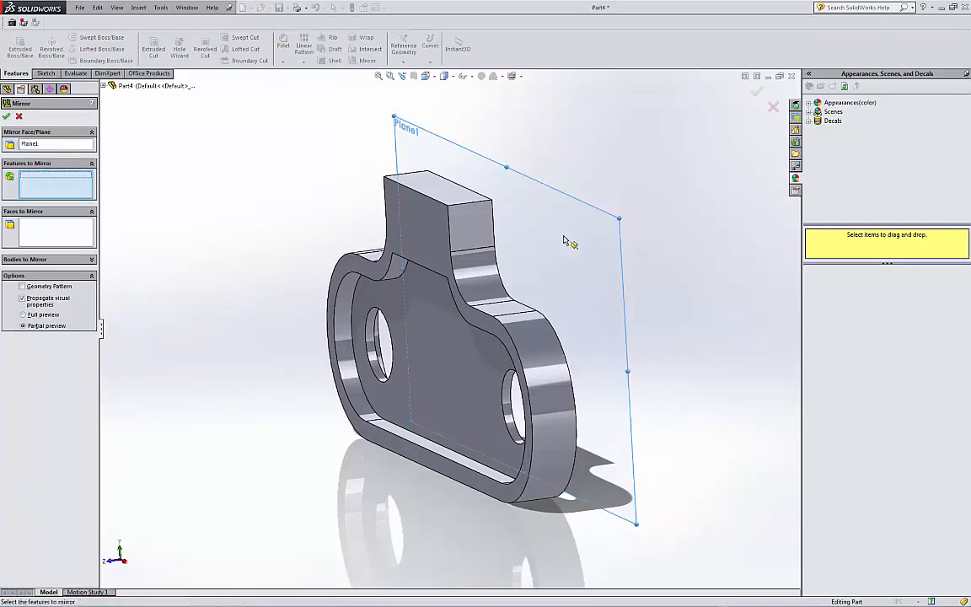
{"action": "mouse_move", "coordinate": [145, 239]}
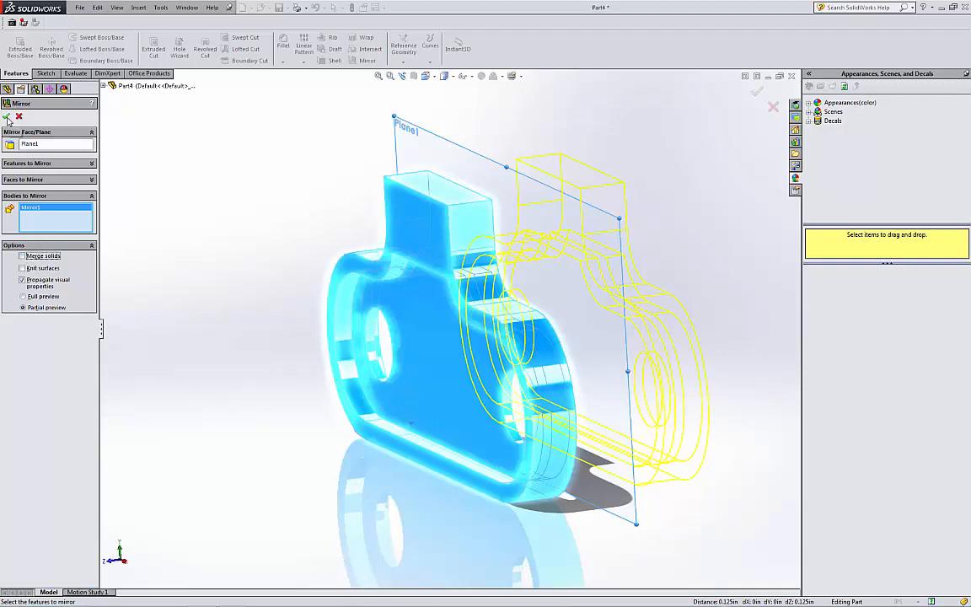
Step: Mirror the solid plate body across Plane1 to create the second plate
{"action": "left_click", "coordinate": [6, 116]}
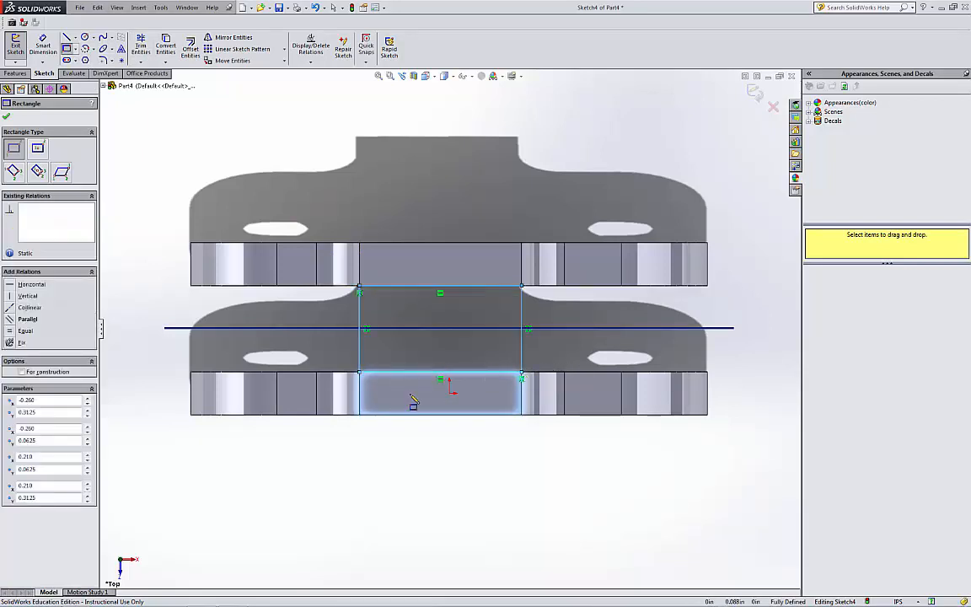
Step: Extrude the bridging rectangle into a solid block (Boss-Extrude3) joining both plates
{"action": "left_click", "coordinate": [16, 75]}
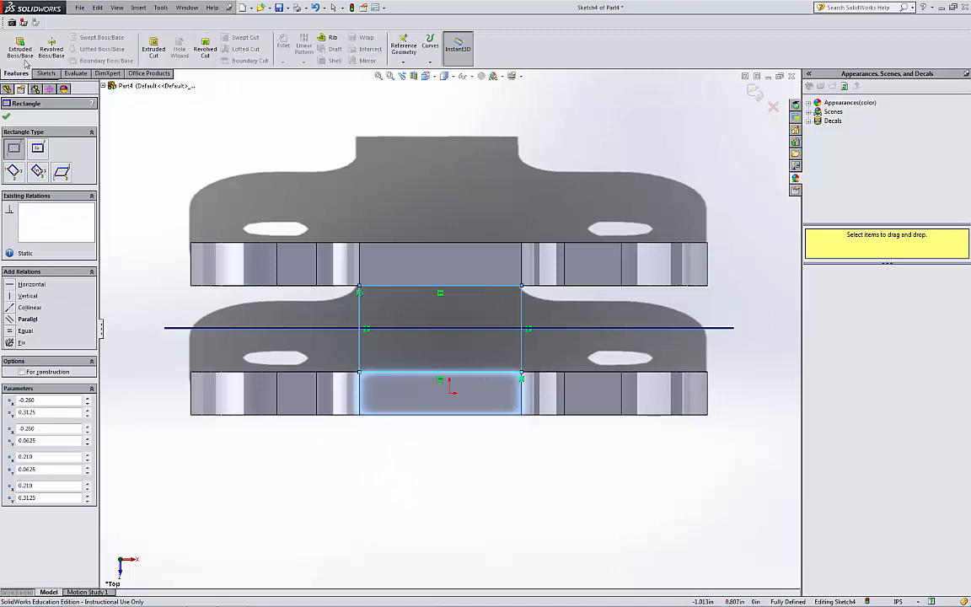
{"action": "left_click", "coordinate": [20, 47]}
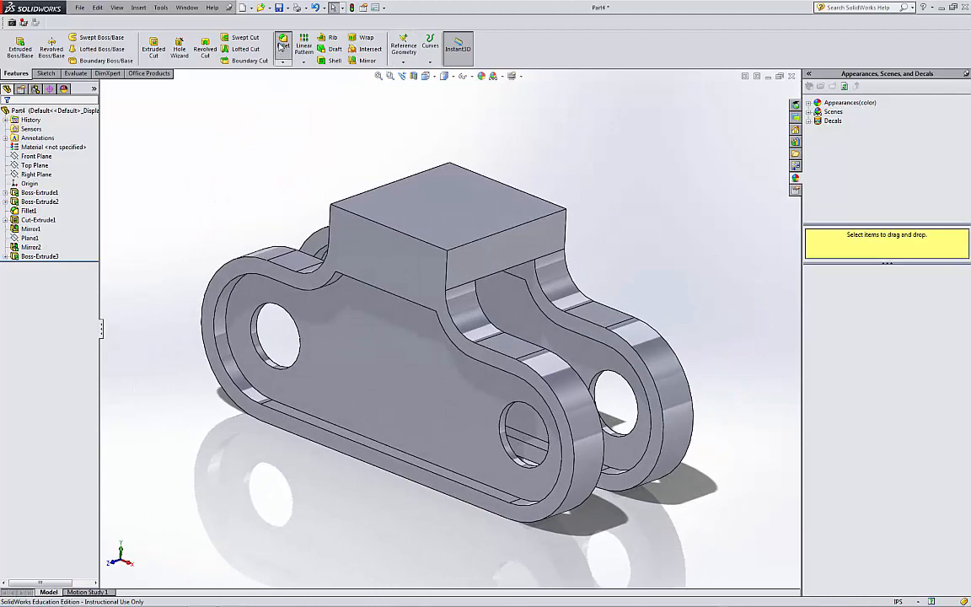
Step: Fillet the block's top and underside edges at 0.15 in radius (Fillet2)
{"action": "left_click", "coordinate": [283, 43]}
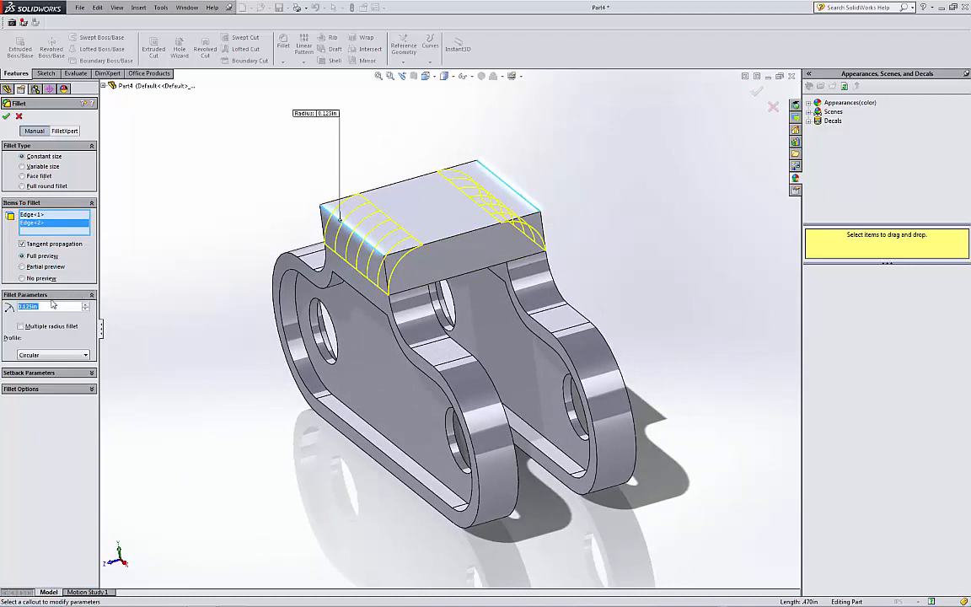
{"action": "type", "text": "0.15in"}
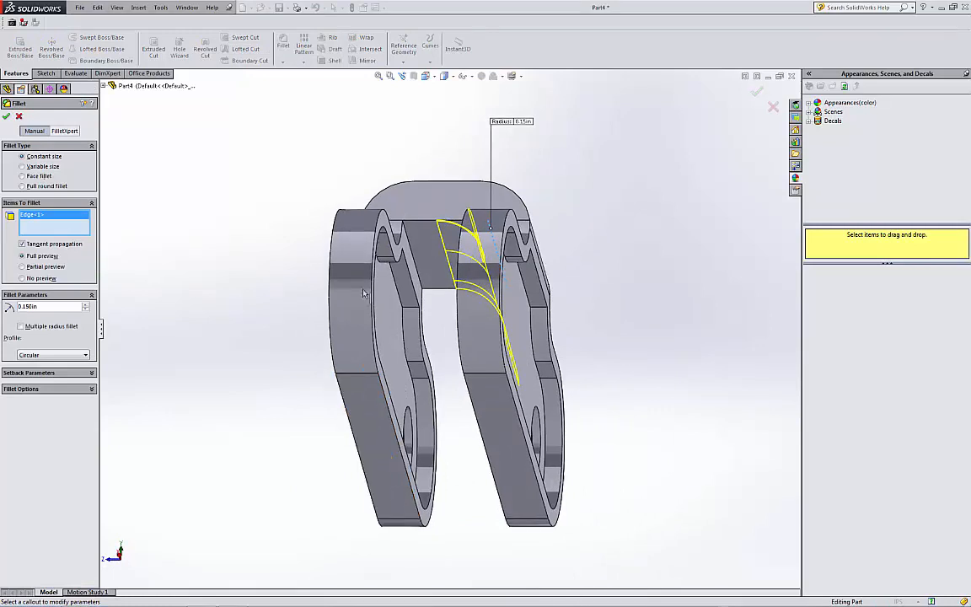
{"action": "left_click", "coordinate": [405, 253]}
{"action": "type", "text": "0.025"}
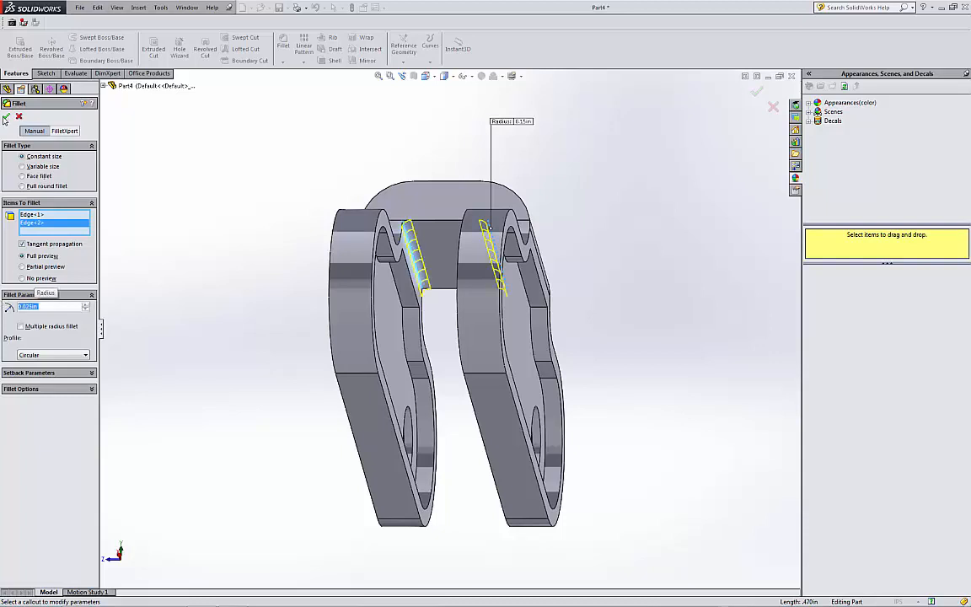
{"action": "left_click", "coordinate": [6, 116]}
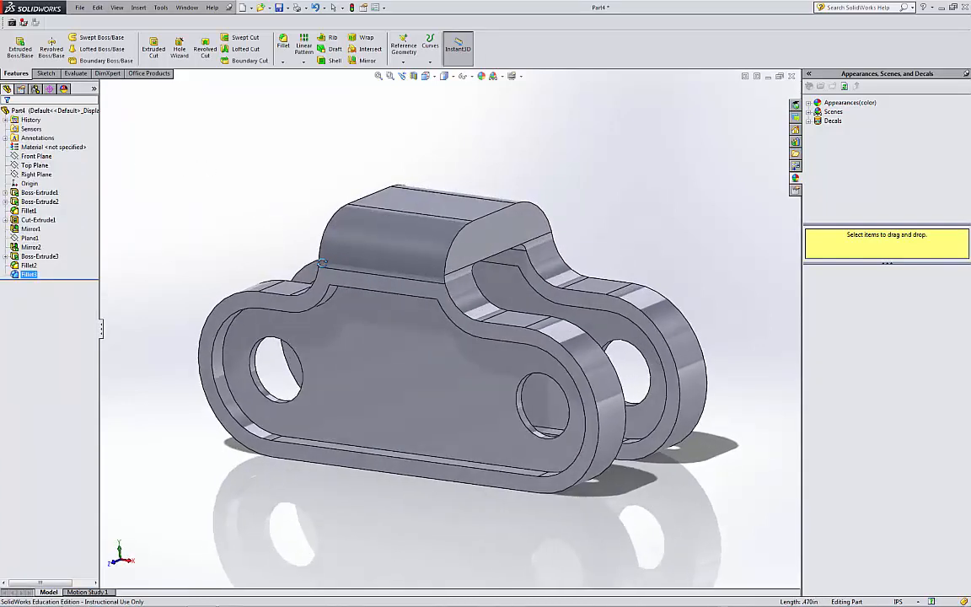
Step: Assign Nickel from the Other Metals library as the part's material
{"action": "left_click", "coordinate": [52, 146]}
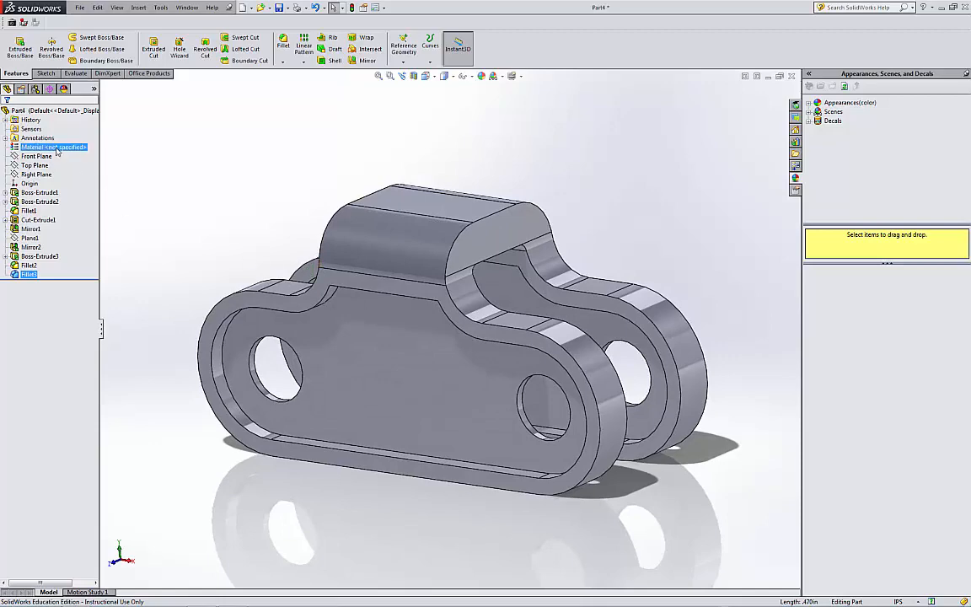
{"action": "right_click", "coordinate": [52, 149]}
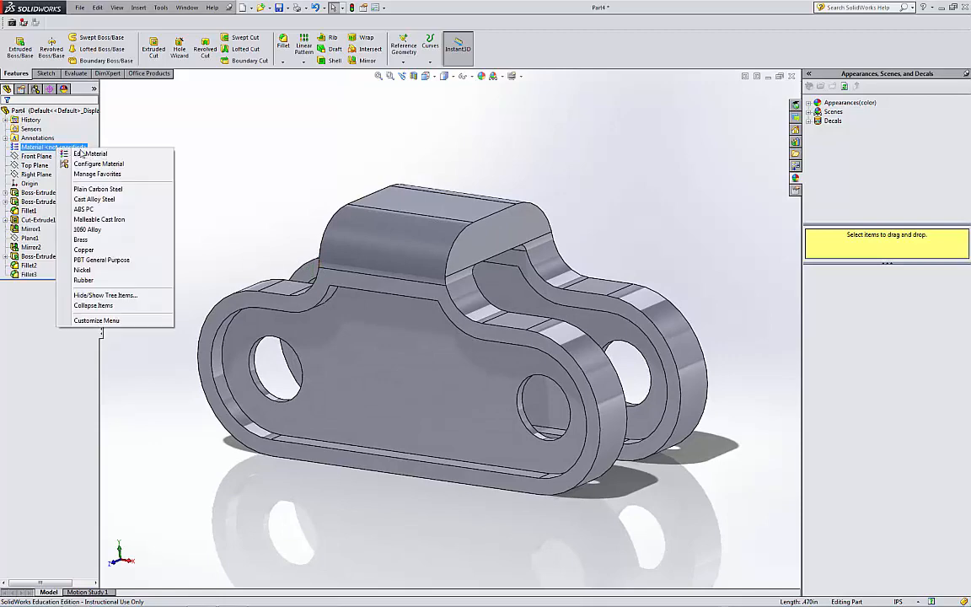
{"action": "left_click", "coordinate": [91, 153]}
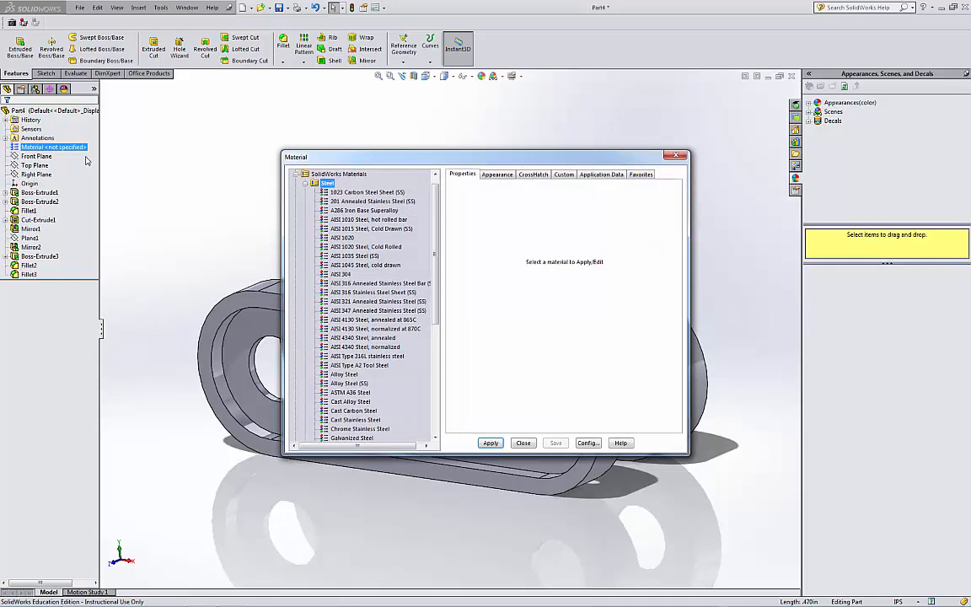
{"action": "left_click", "coordinate": [305, 182]}
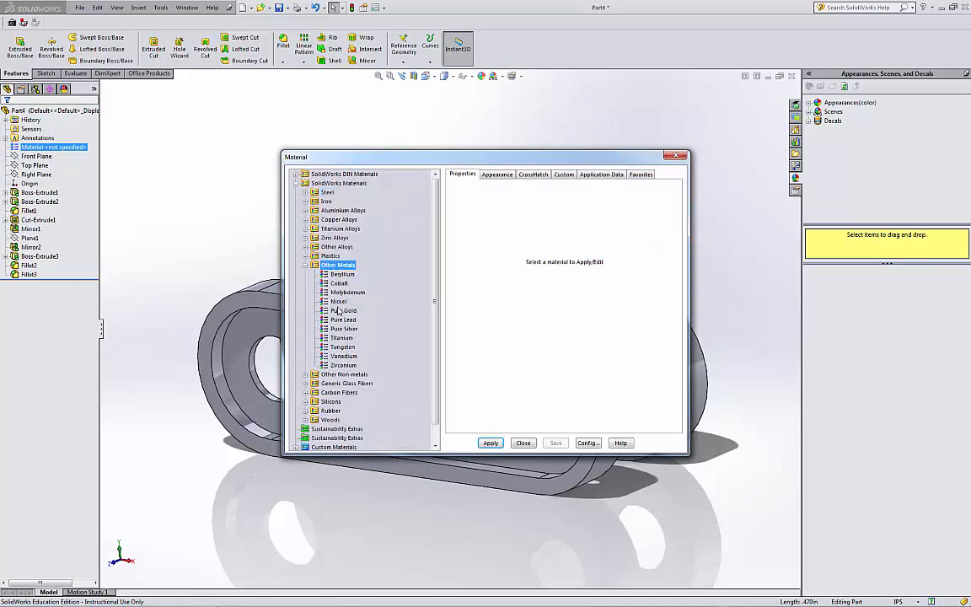
{"action": "left_click", "coordinate": [337, 300]}
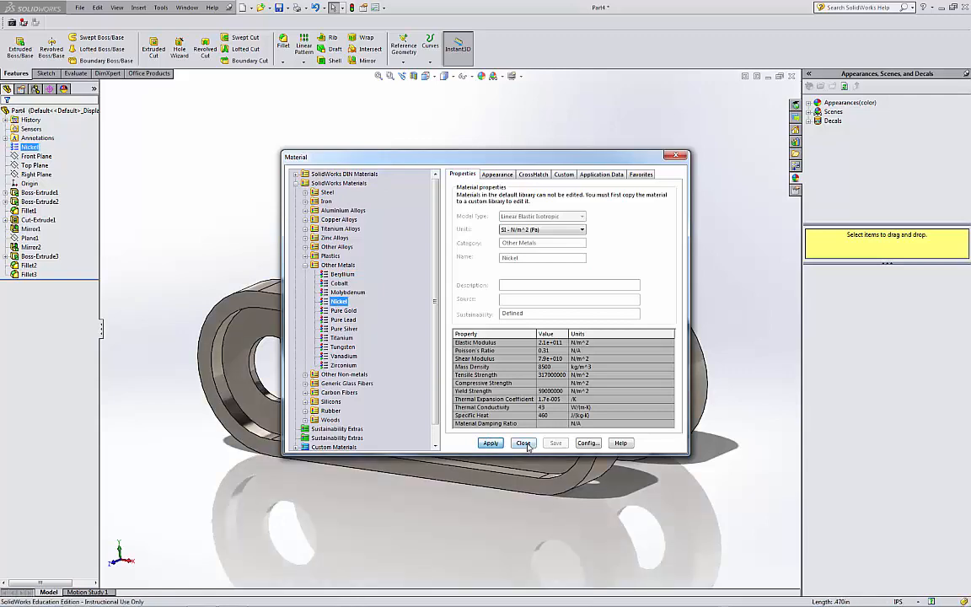
{"action": "left_click", "coordinate": [523, 441]}
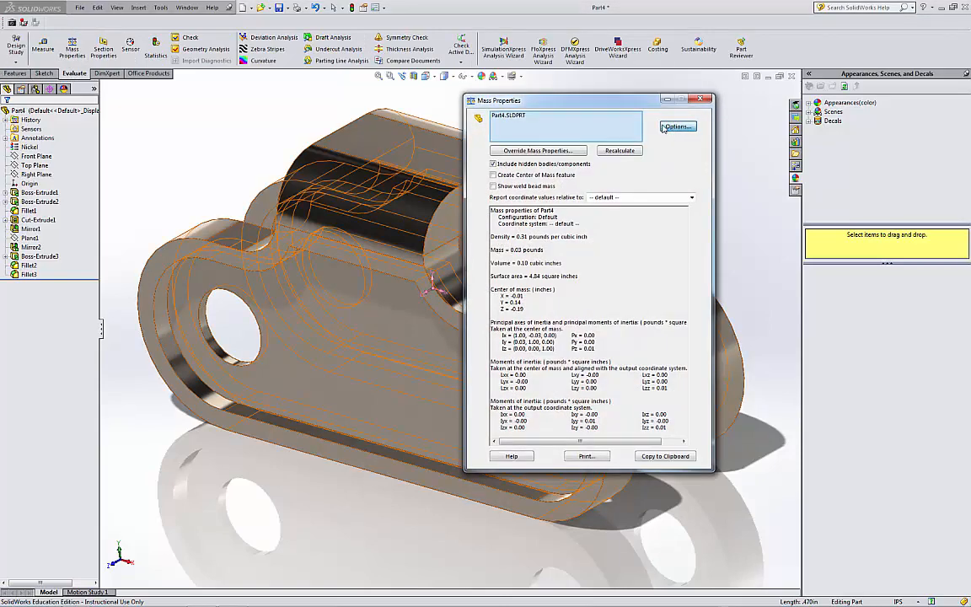
Step: Report mass properties to three decimal places, review the mass value, and close the report
{"action": "left_click", "coordinate": [678, 125]}
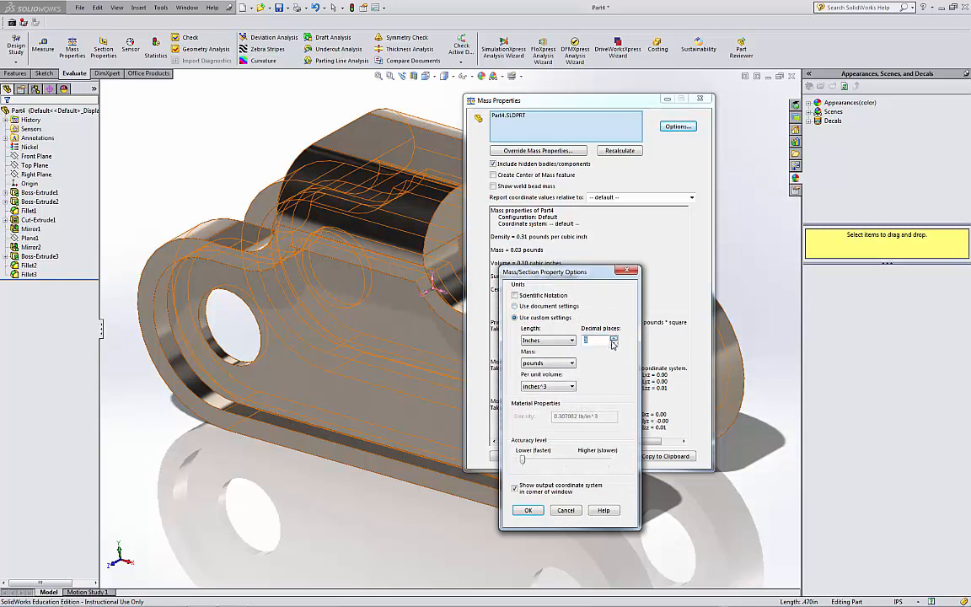
{"action": "left_click", "coordinate": [528, 509]}
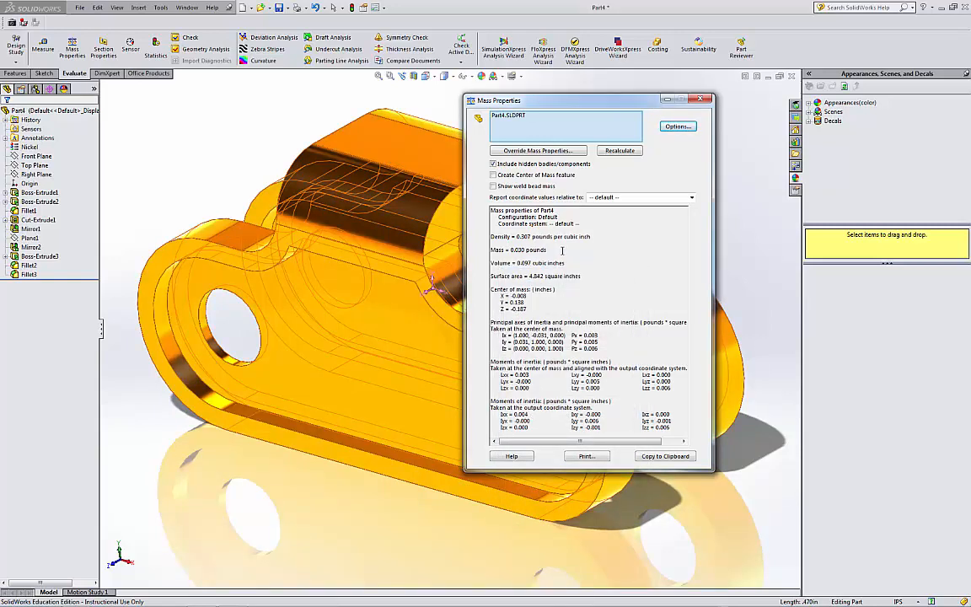
{"action": "double_click", "coordinate": [506, 249]}
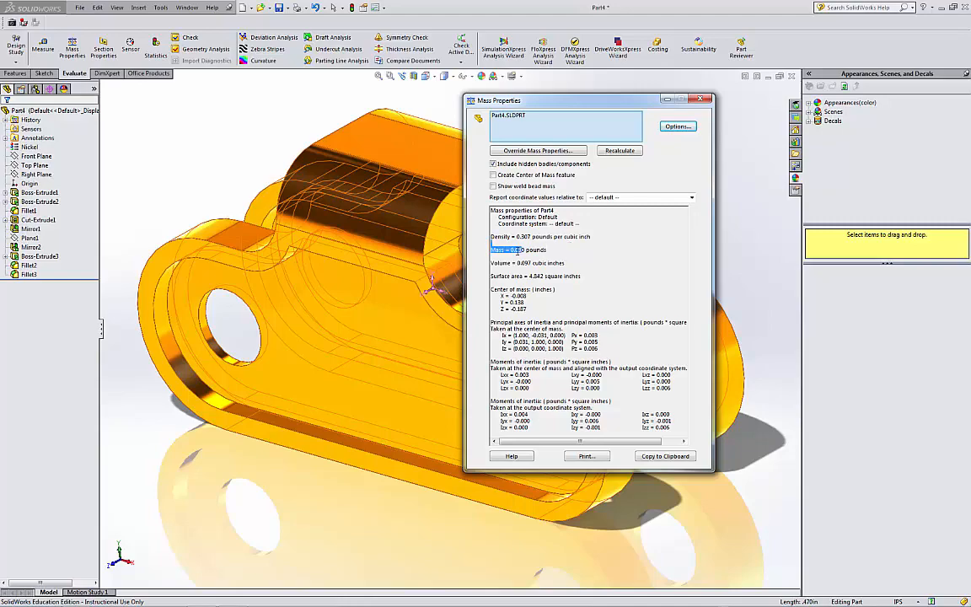
{"action": "left_click", "coordinate": [701, 98]}
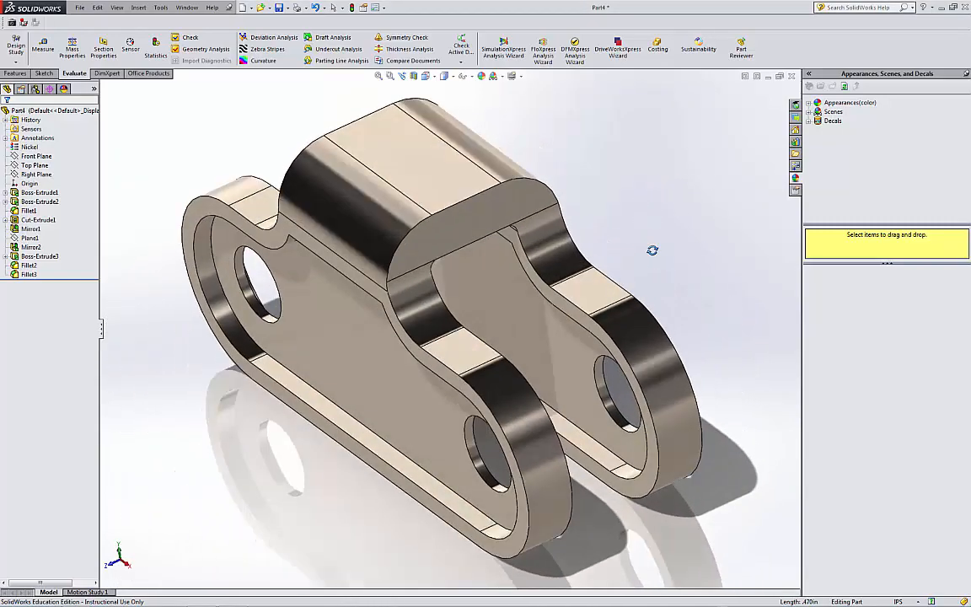
{"action": "left_click_drag", "start_coordinate": [655, 250], "coordinate": [659, 186]}
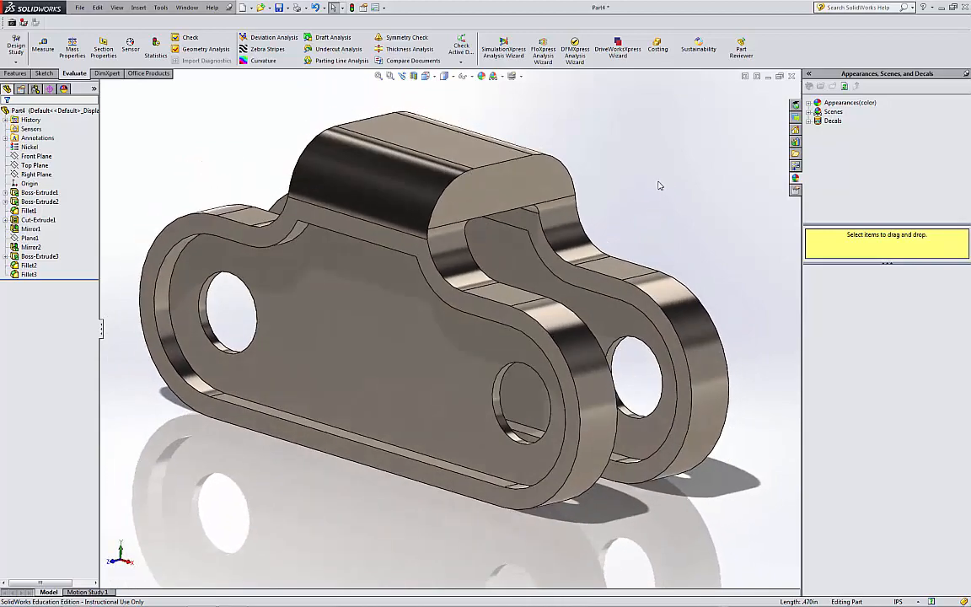